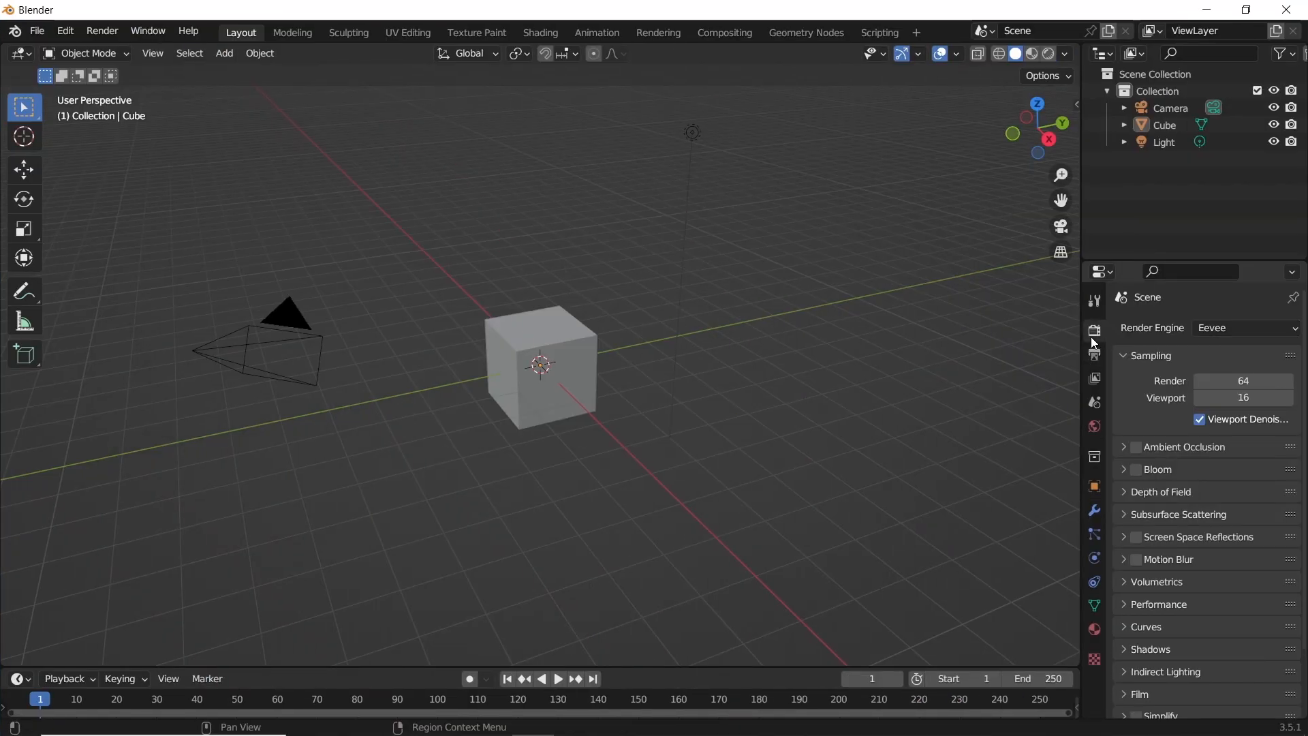
# Set the render engine to Cycles with GPU Compute as the device.
pyautogui.click(1237, 327)
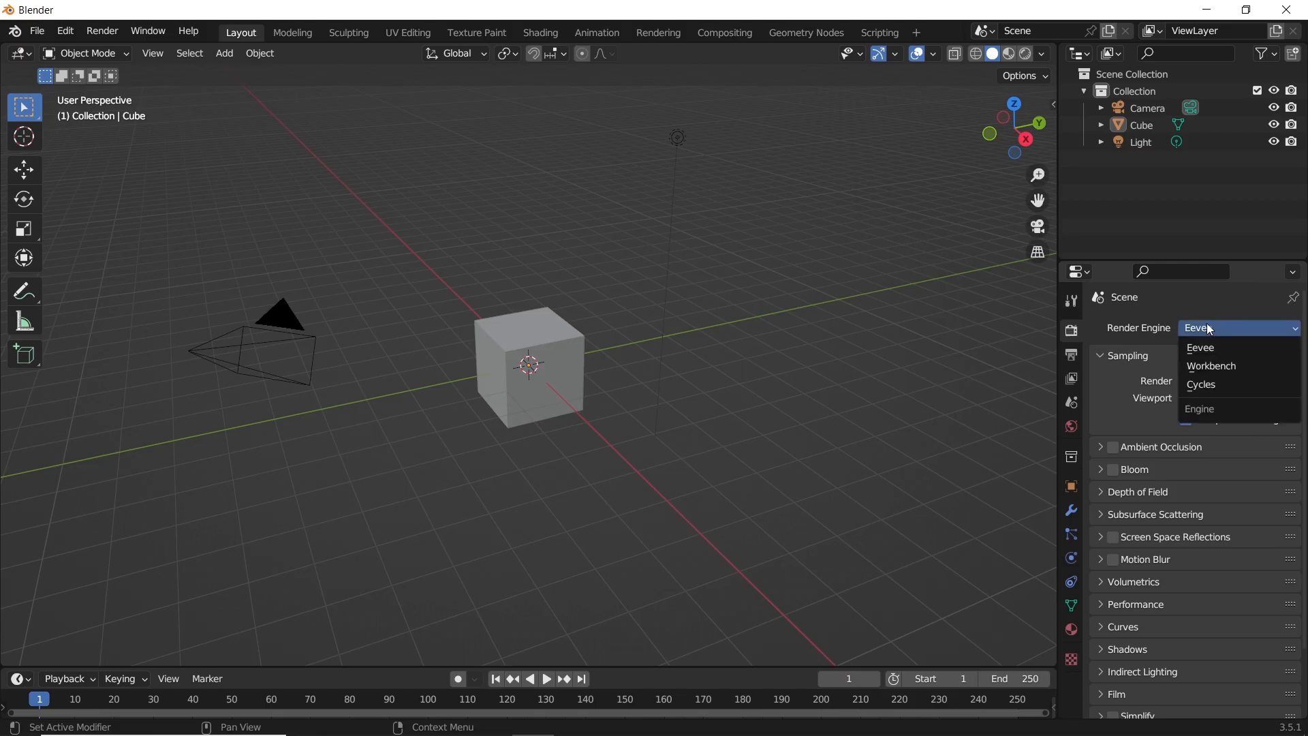
pyautogui.click(1201, 384)
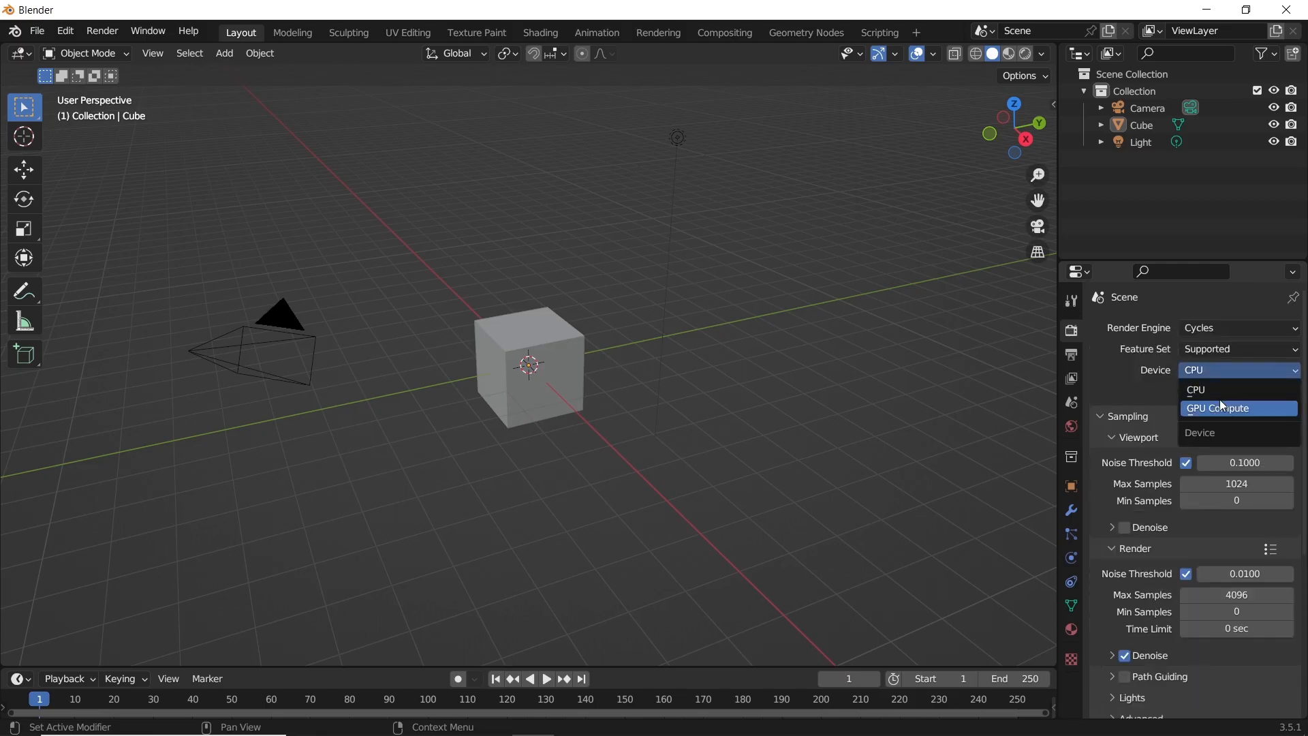
pyautogui.click(1220, 408)
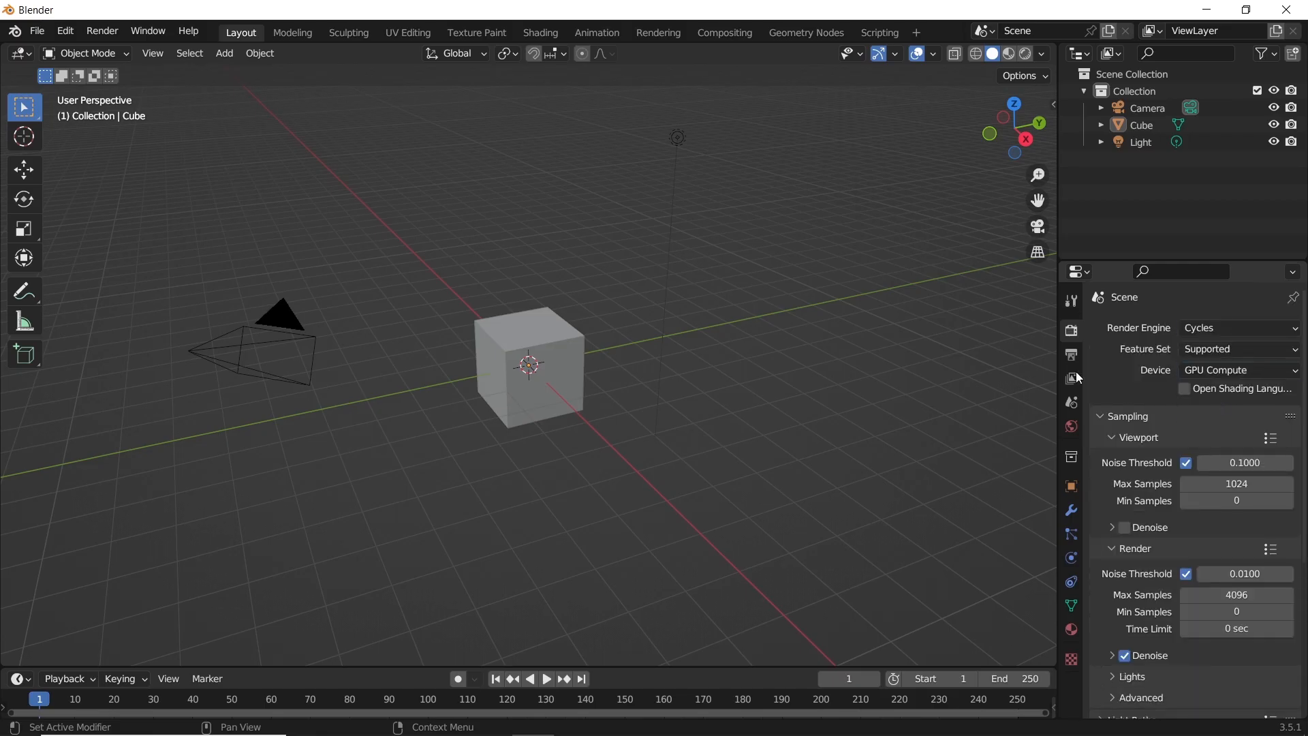
# Delete the default cube, then add a Suzanne monkey mesh and an empty Volume object.
pyautogui.click(224, 52)
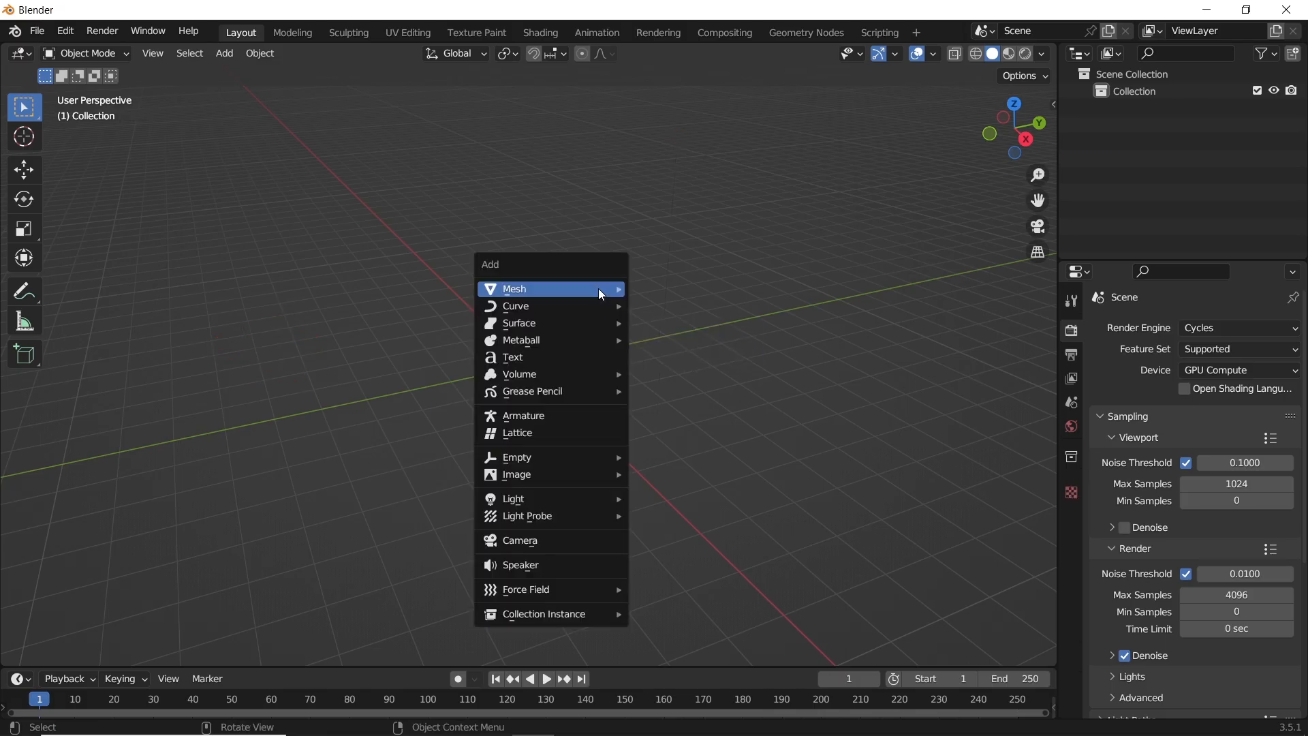
pyautogui.click(516, 289)
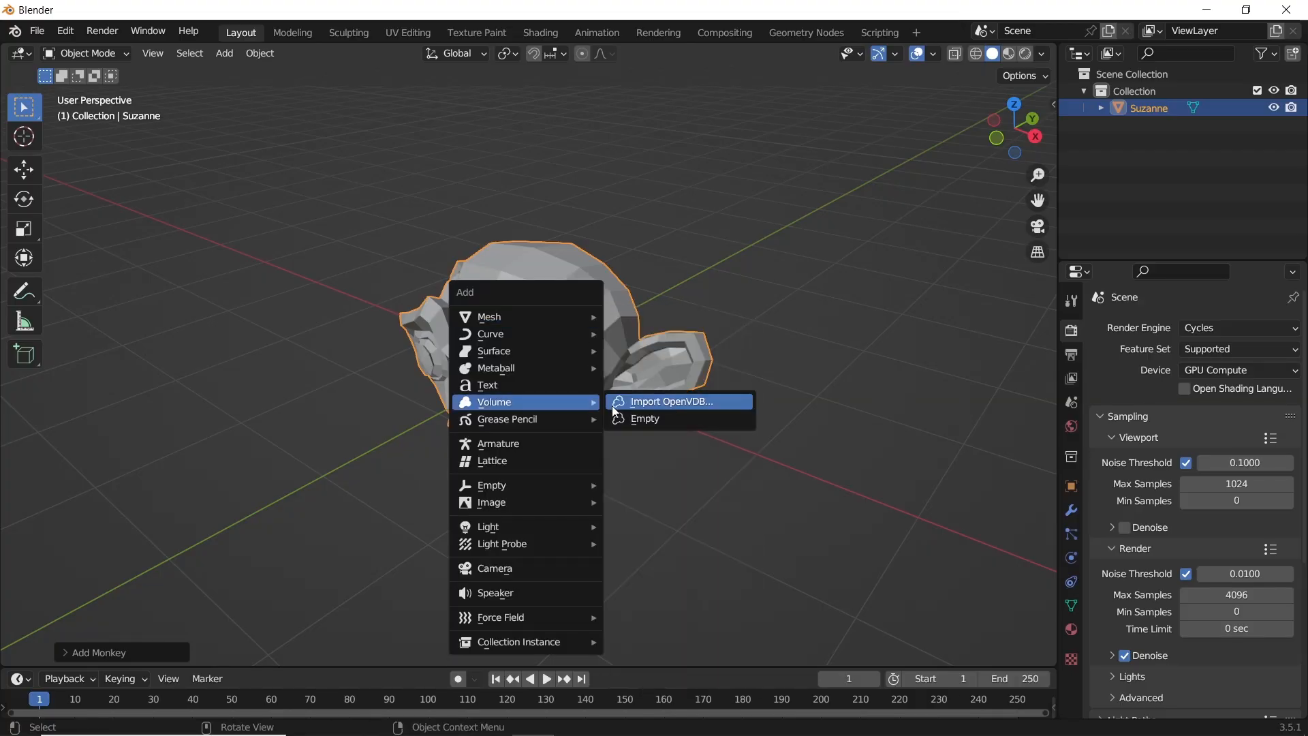
pyautogui.click(646, 417)
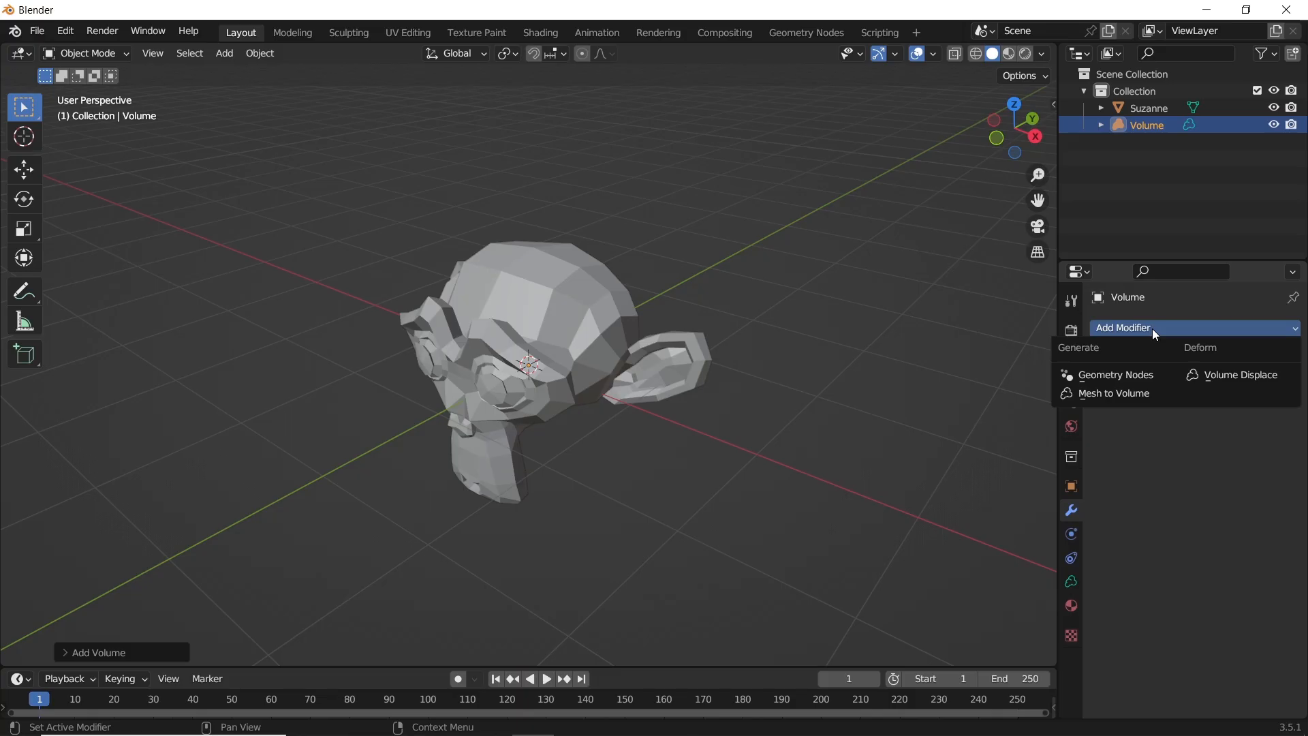
pyautogui.moveTo(1113, 393)
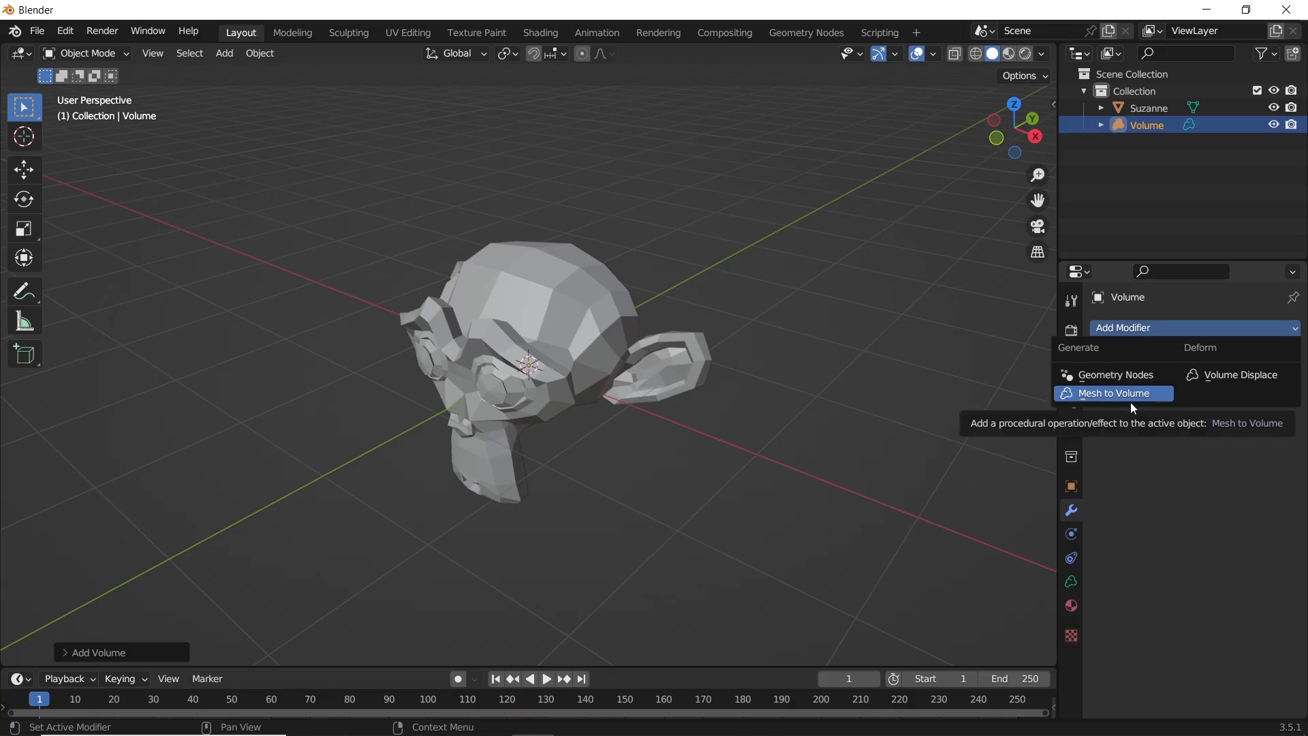
# Add a Mesh to Volume modifier from Suzanne with density 3 and 128 voxels, hiding Suzanne.
pyautogui.click(1112, 393)
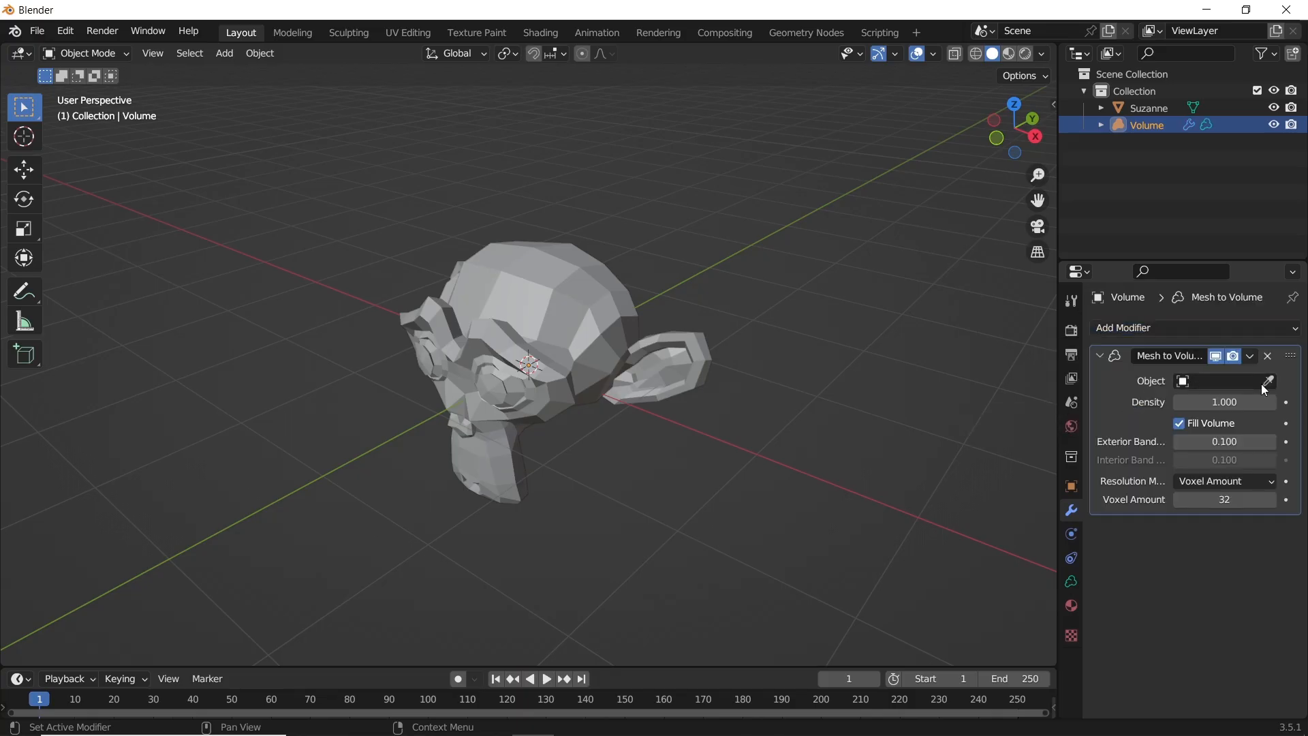
pyautogui.click(1269, 381)
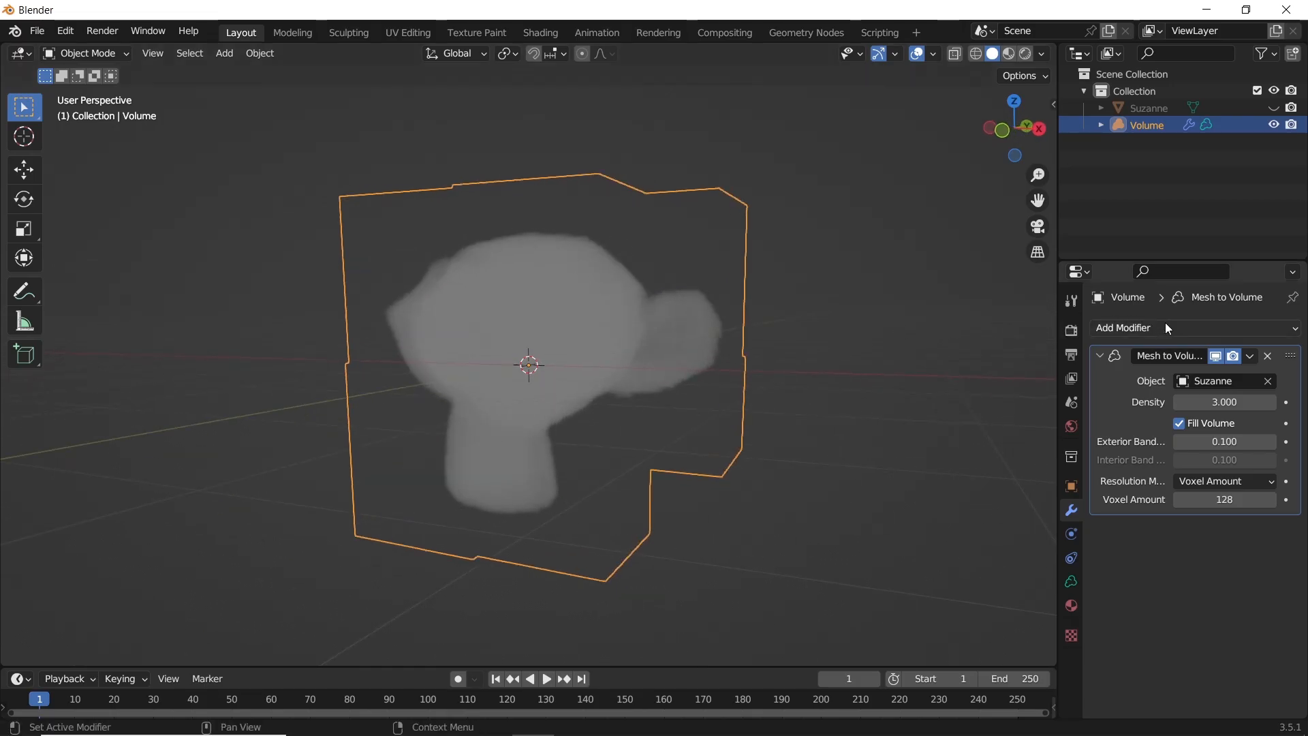
pyautogui.click(1123, 327)
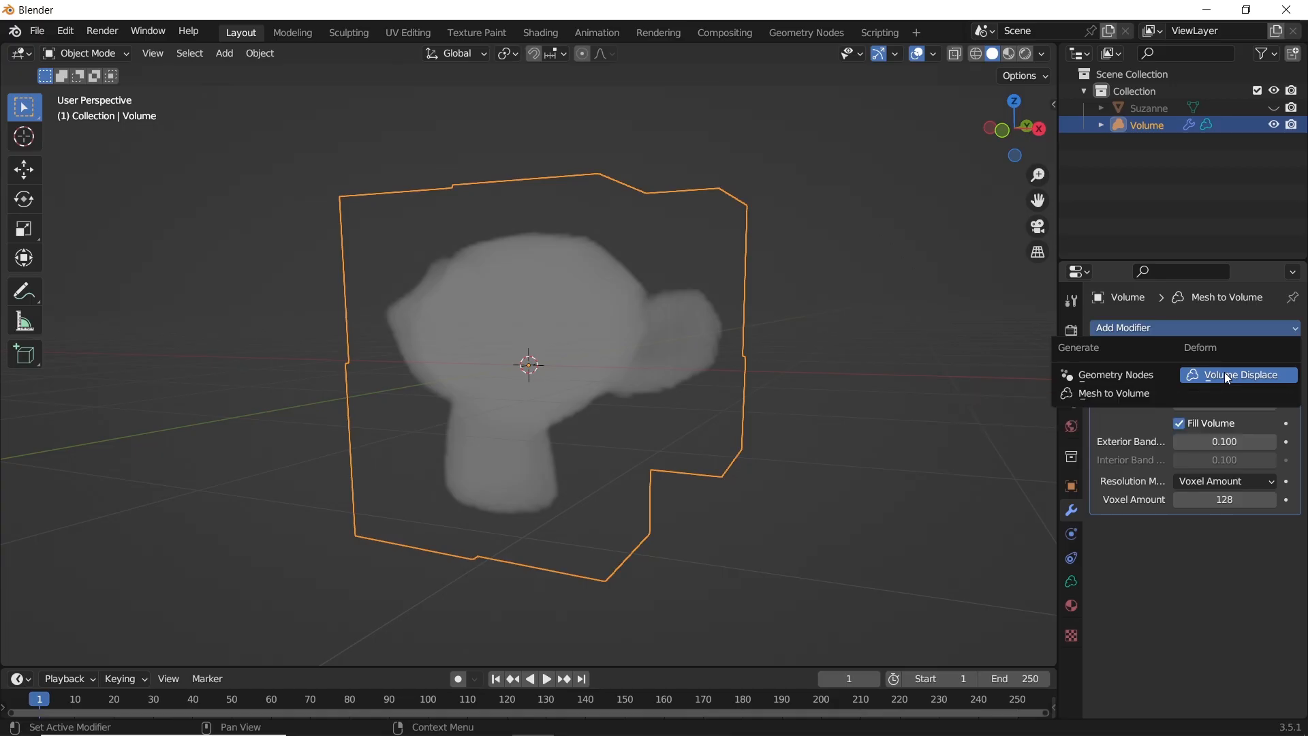
# Add a Volume Displace modifier with a Clouds texture and adjust the cloud size.
pyautogui.click(1244, 374)
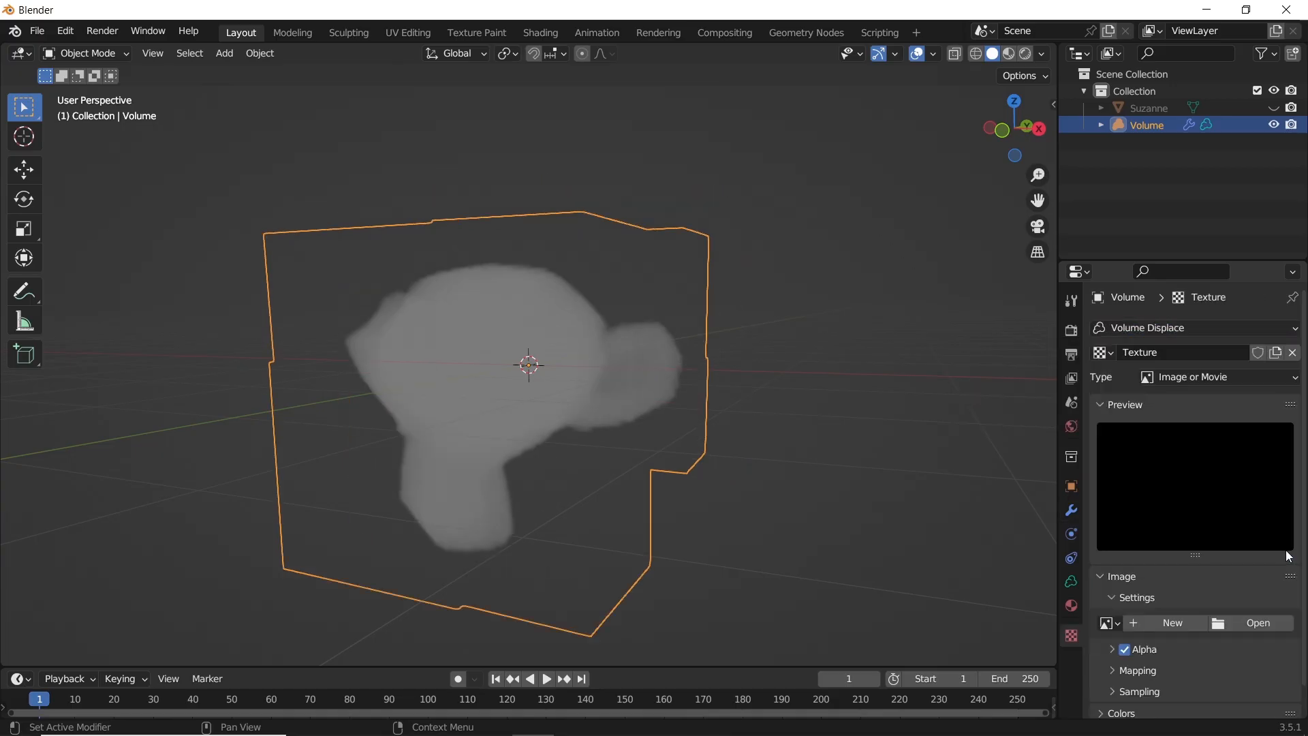
pyautogui.click(1193, 377)
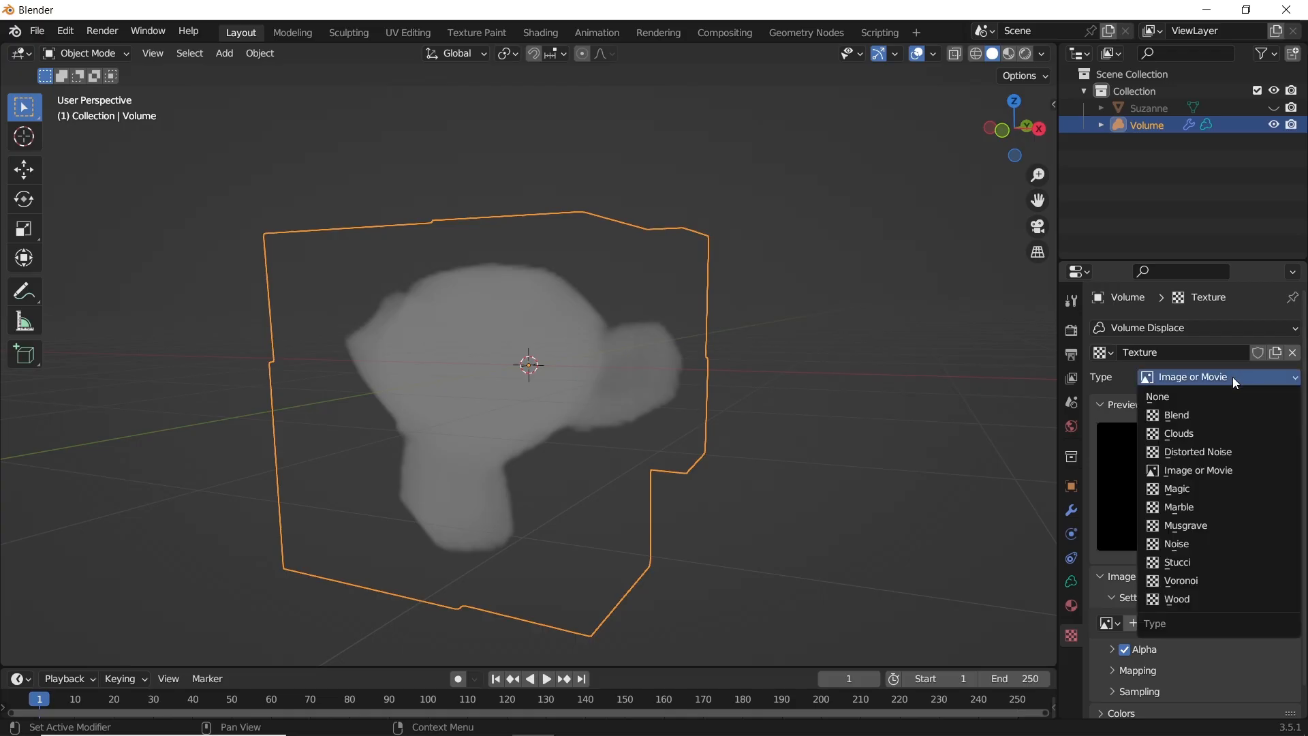
pyautogui.click(1177, 434)
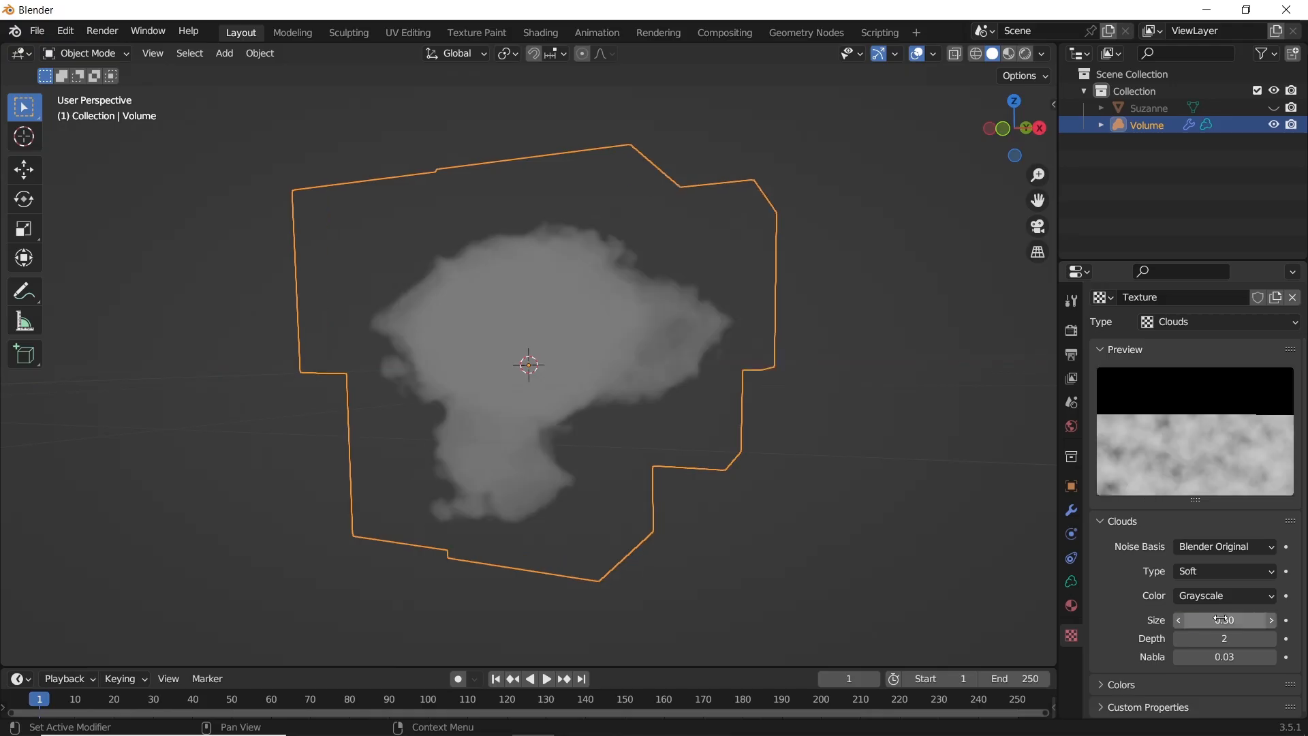
pyautogui.click(1008, 52)
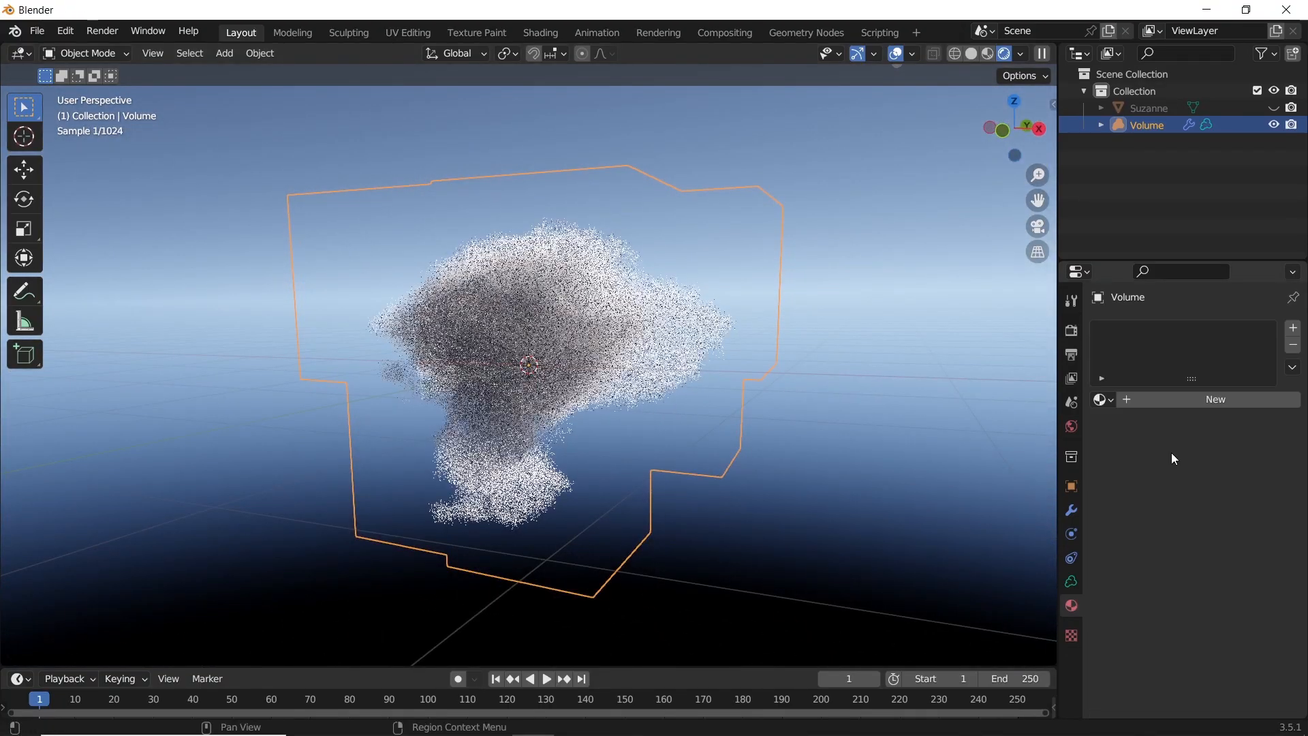
# Give the cloud a new Principled Volume material, then start a fresh file with a Monkey.
pyautogui.click(1215, 398)
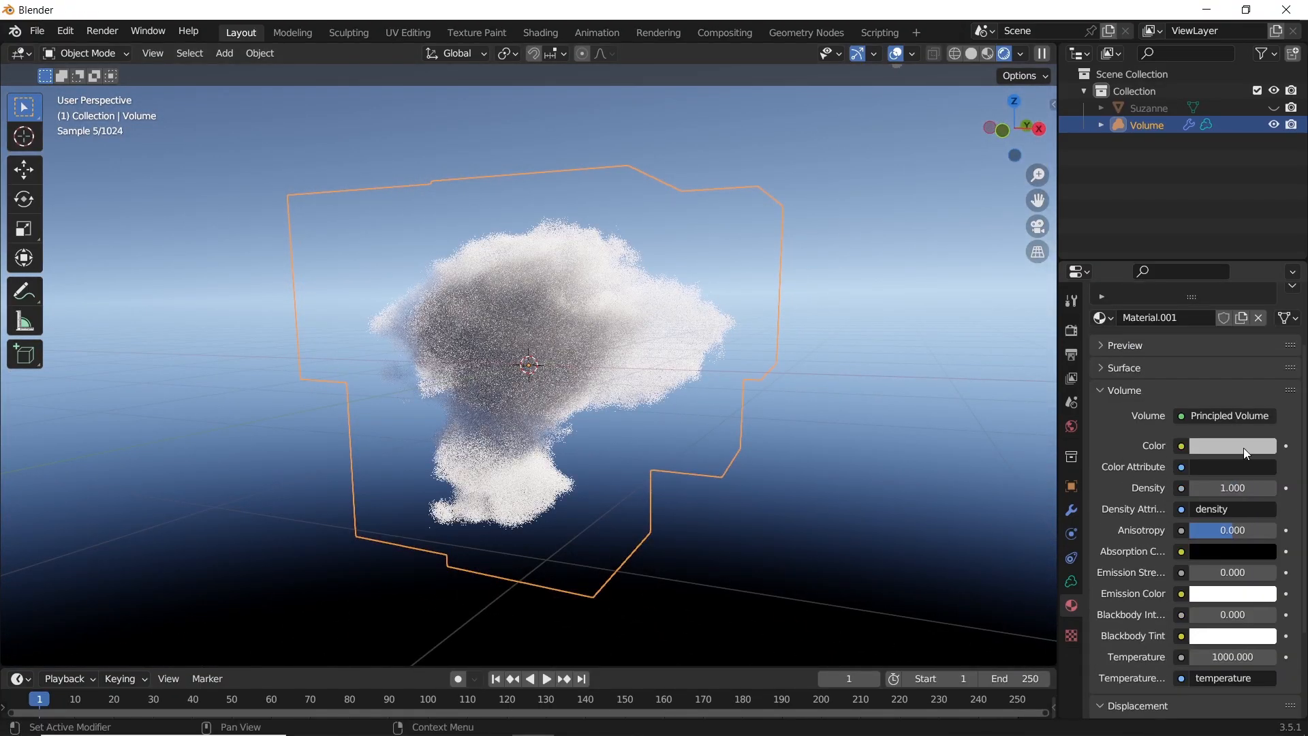
pyautogui.click(1232, 445)
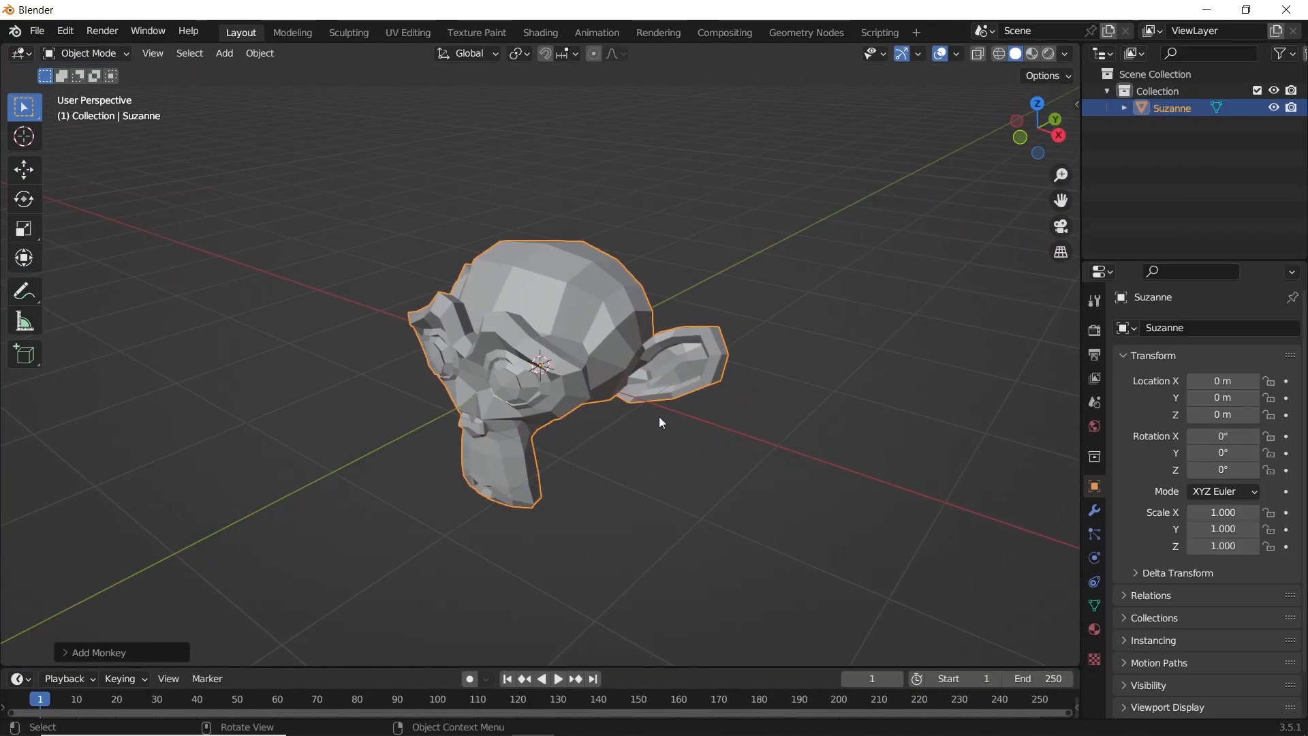
pyautogui.moveTo(807, 33)
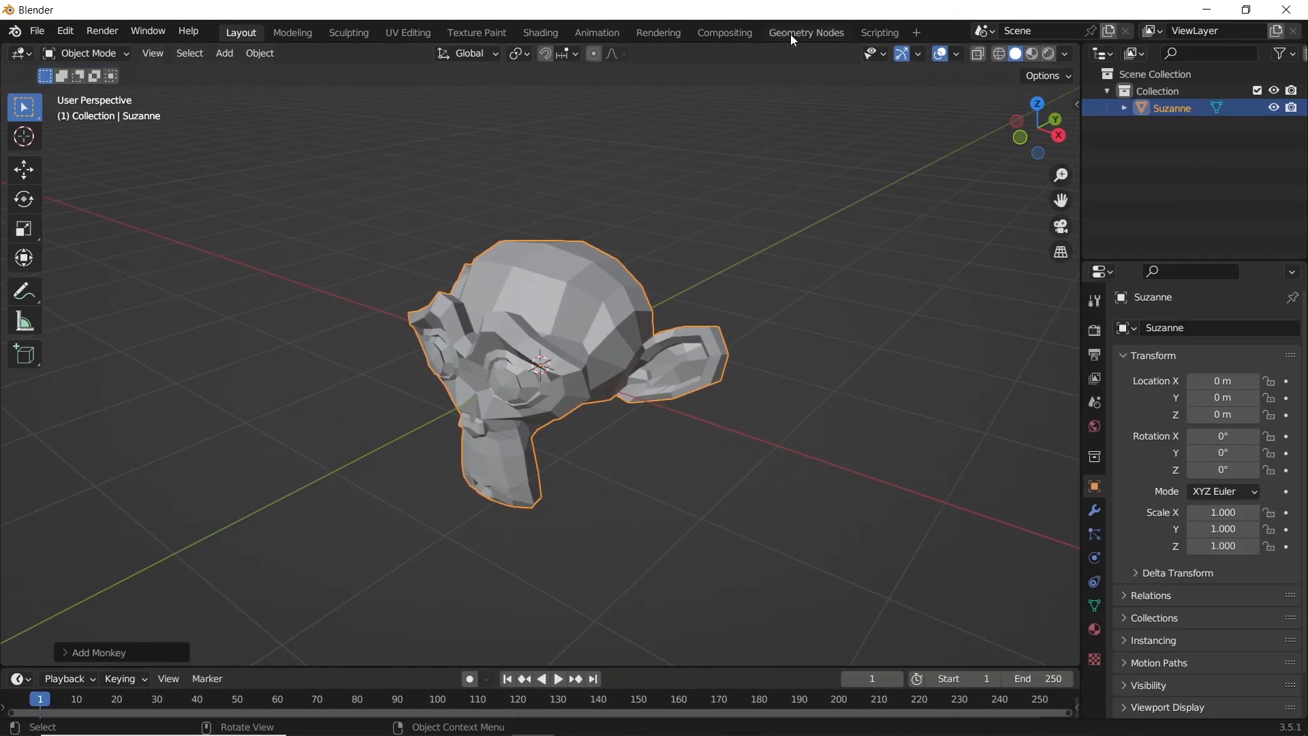
# Switch to the Geometry Nodes workspace for Suzanne.
pyautogui.click(806, 32)
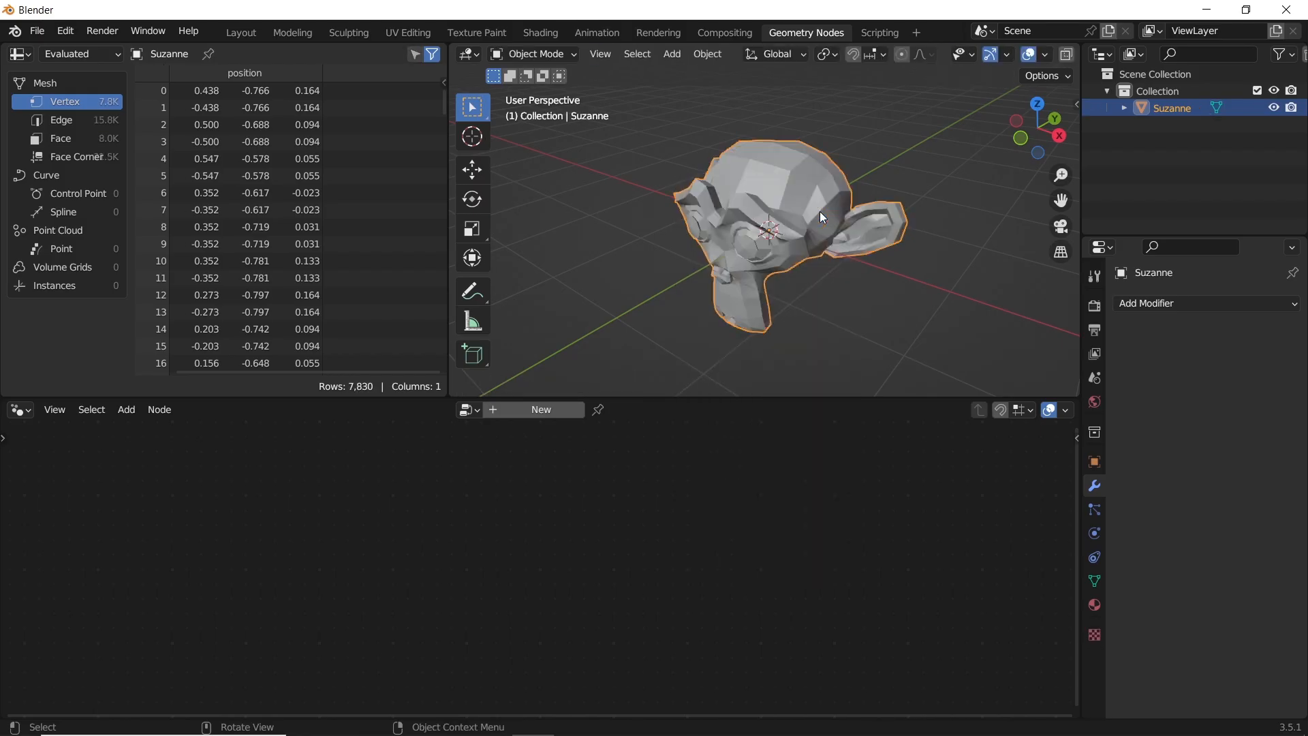
# Create a new geometry node tree for Suzanne and add the Cube mesh node.
pyautogui.click(535, 409)
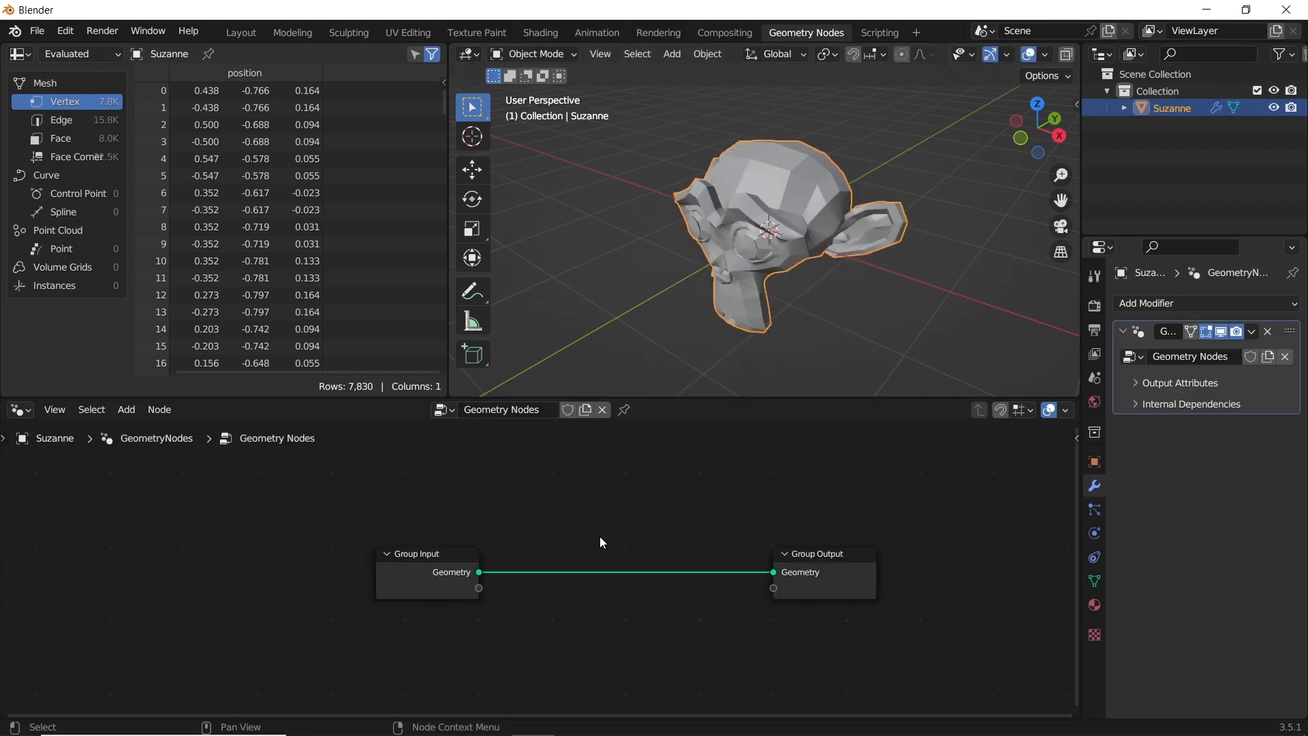
pyautogui.moveTo(621, 536)
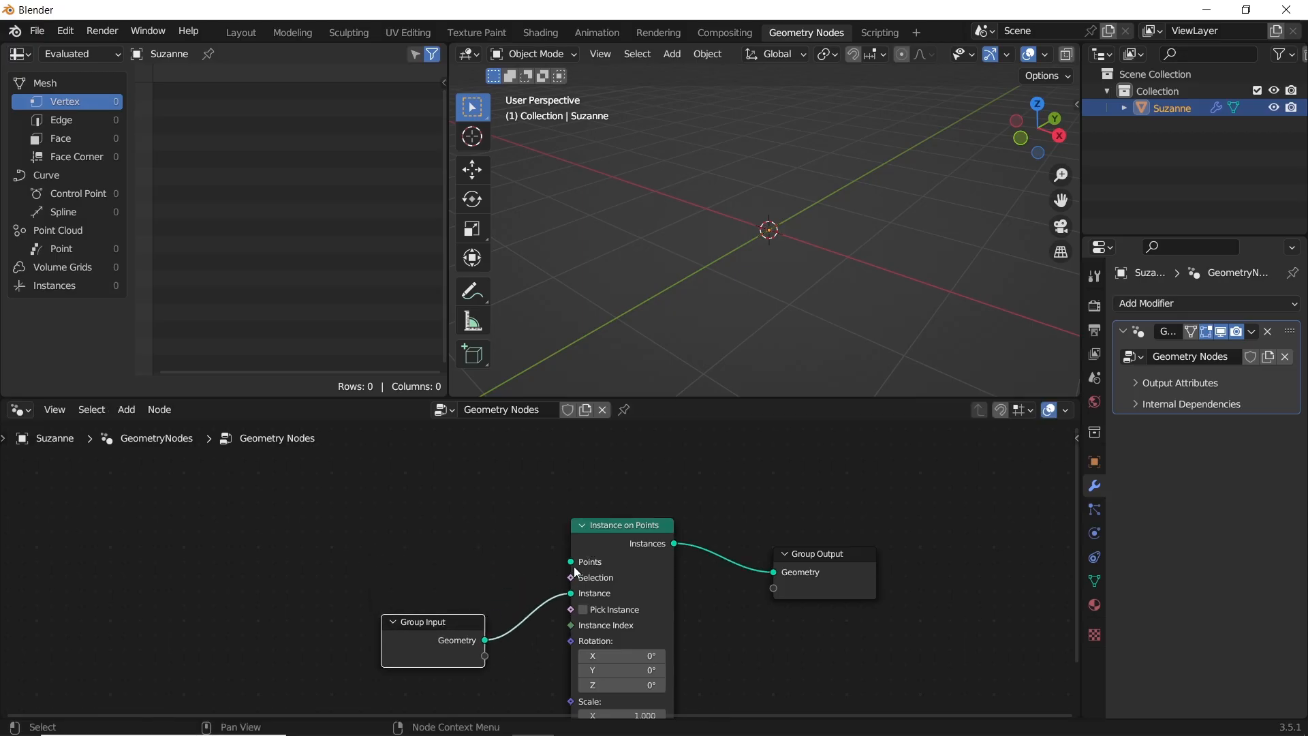
pyautogui.write('mesh')
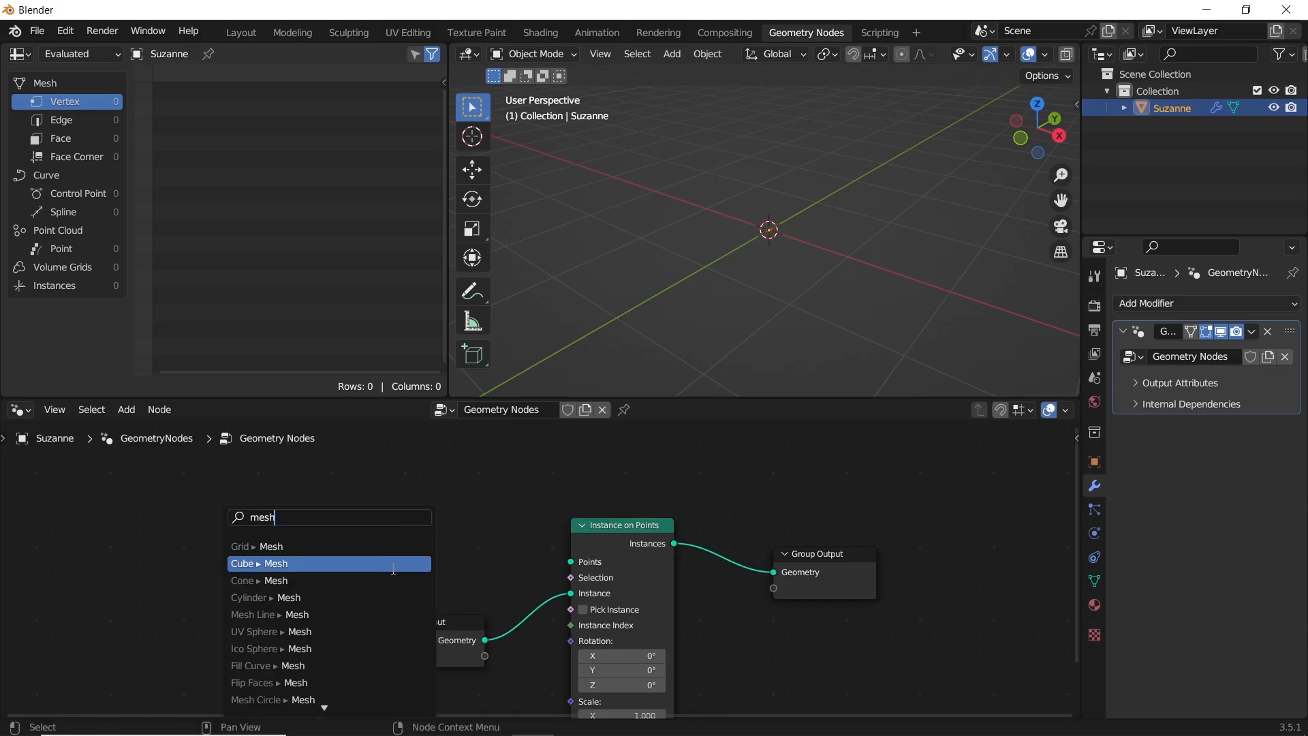
pyautogui.click(254, 615)
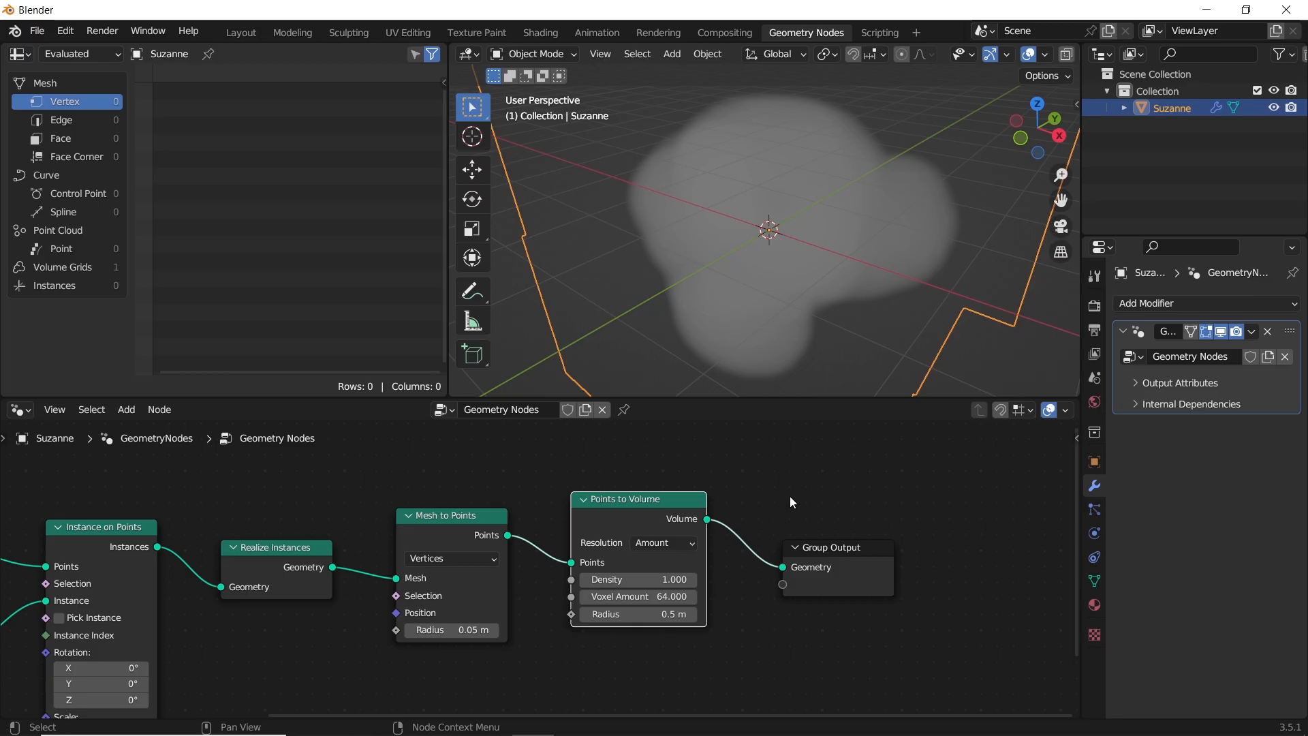
# Set the Points to Volume point radius to 0.2 m.
pyautogui.doubleClick(622, 614)
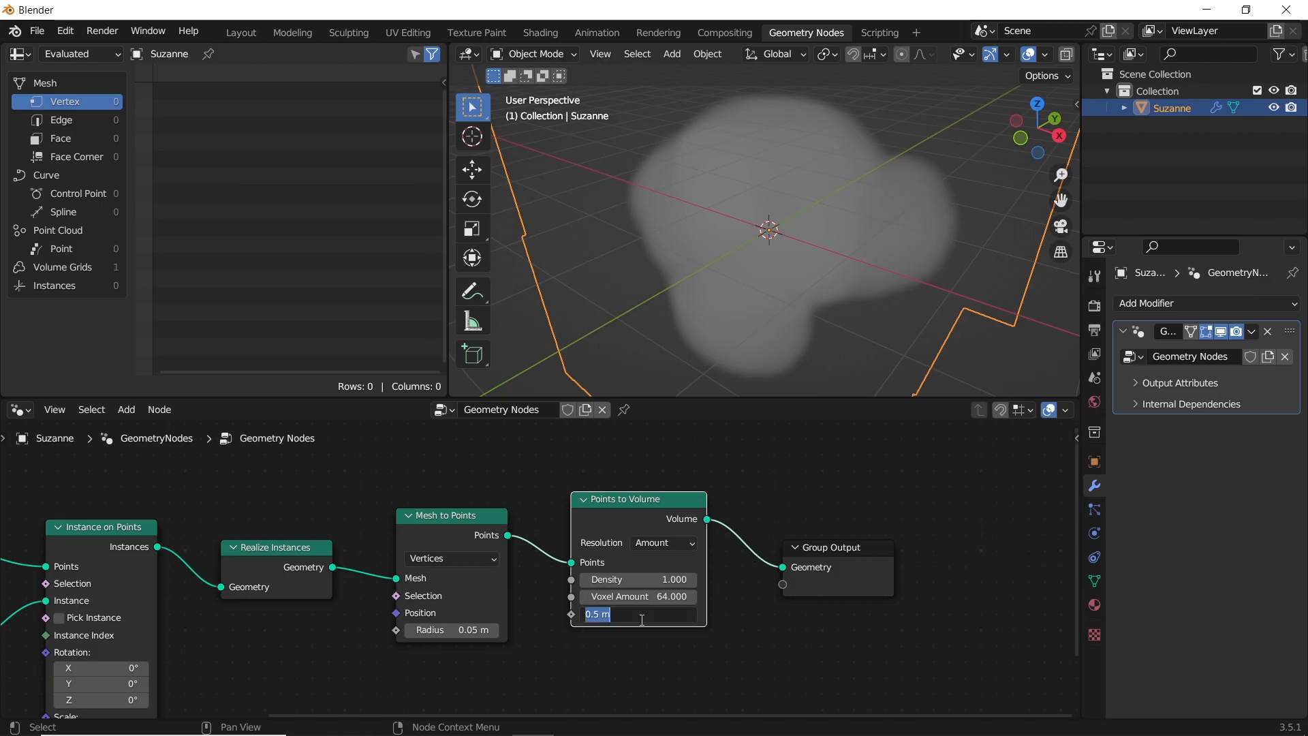
pyautogui.write('0.1')
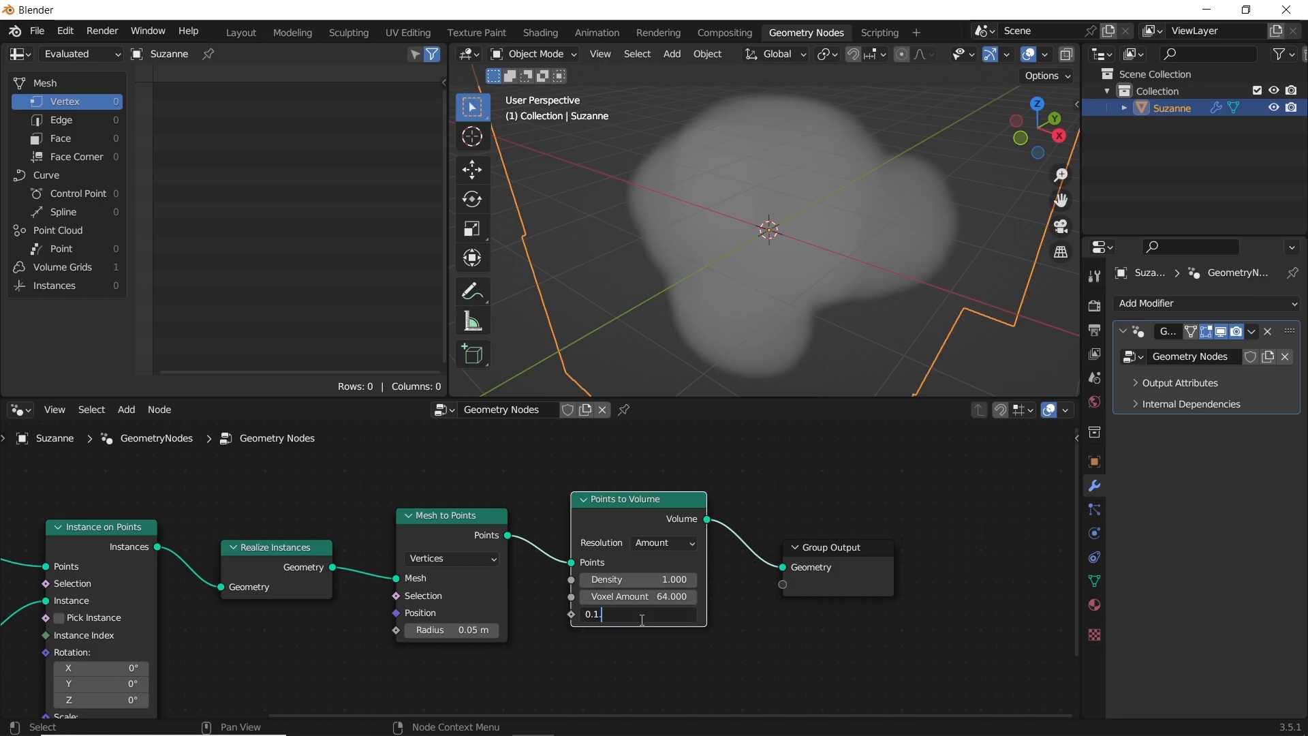
pyautogui.press('Return')
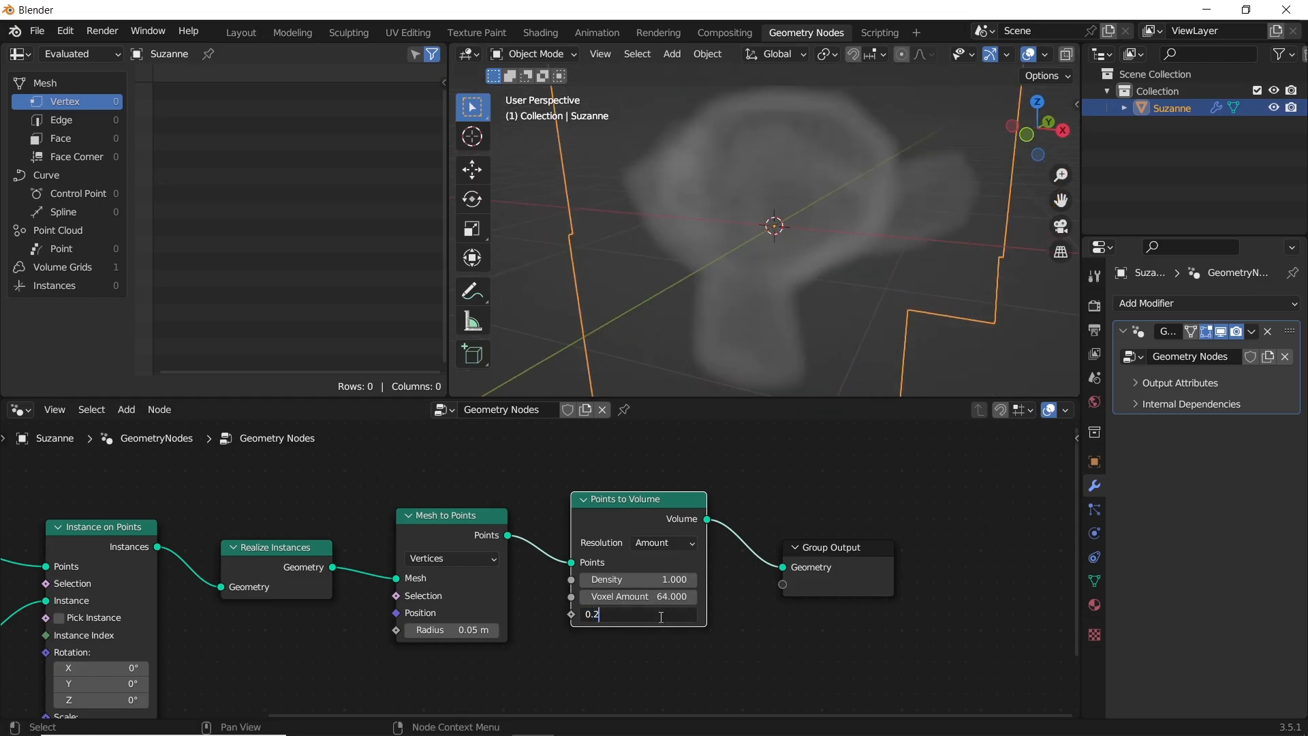
pyautogui.press('Return')
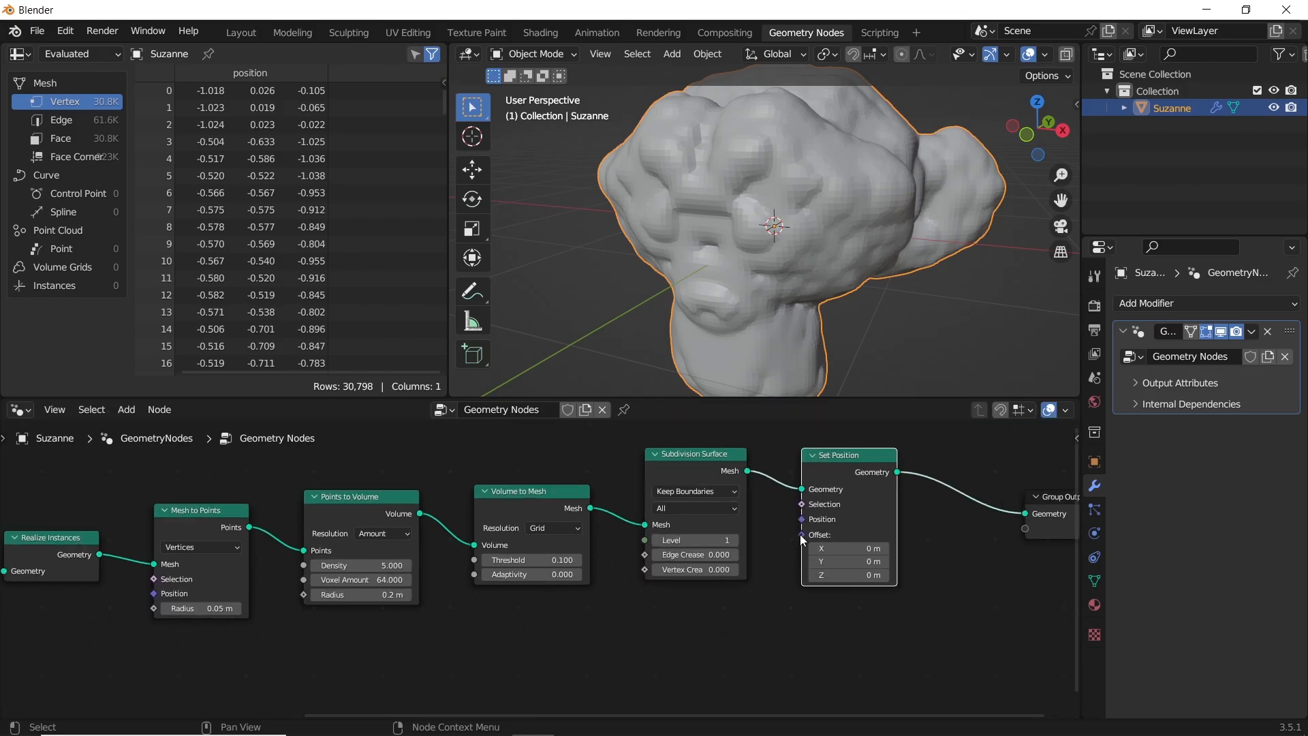
# Add a Multiply math node and a Position input node for the vertex displacement.
pyautogui.write('mu')
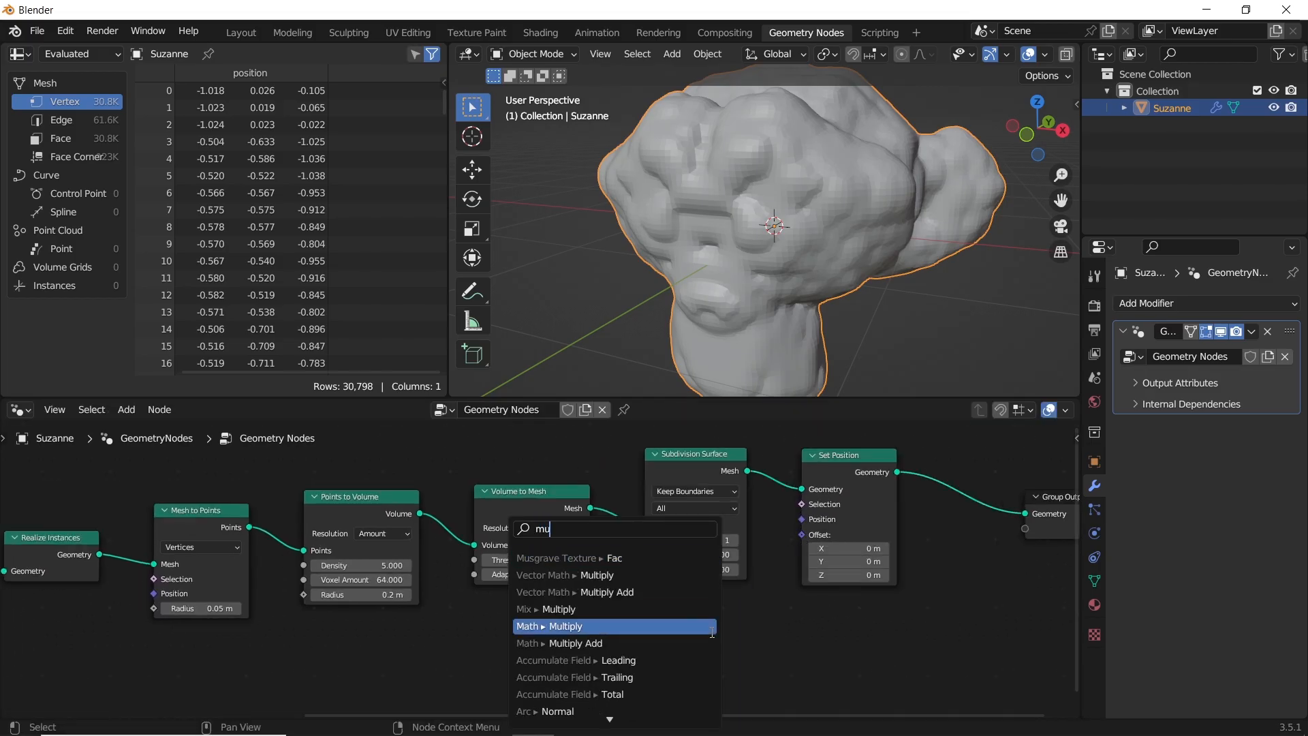
pyautogui.click(569, 557)
pyautogui.write('po')
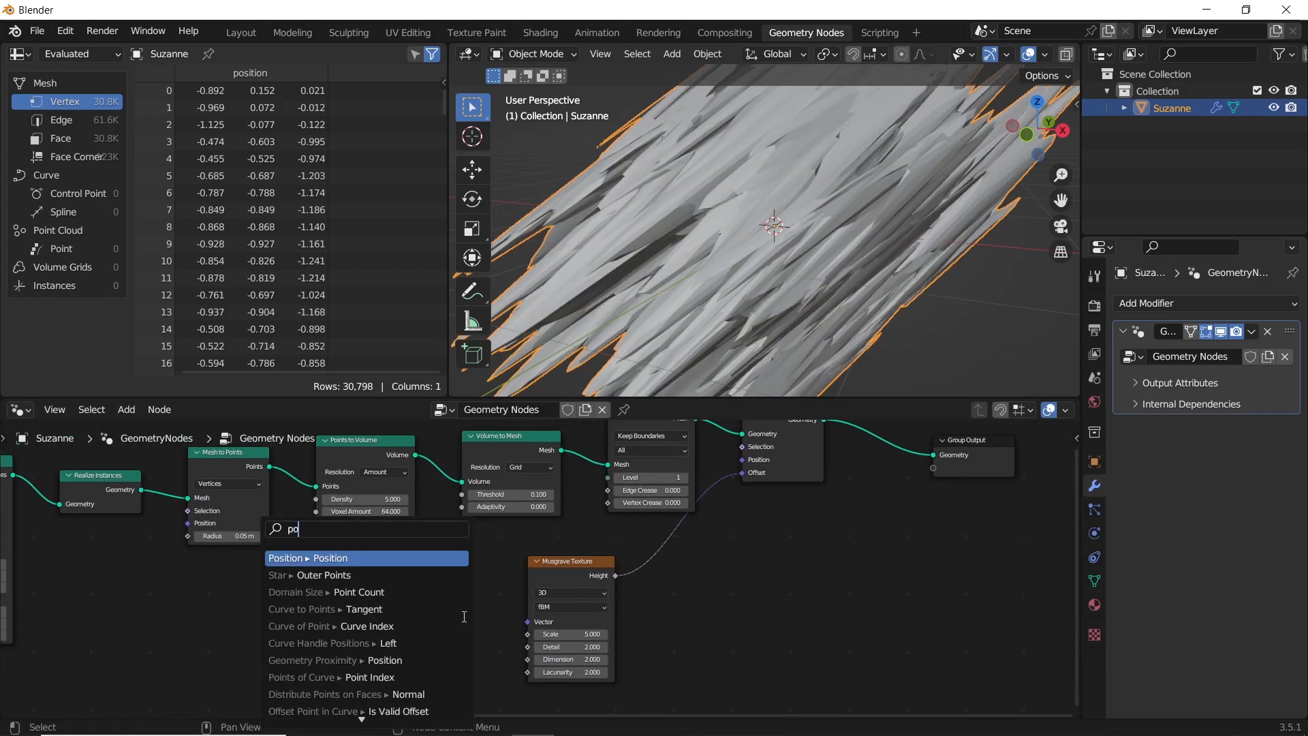
pyautogui.click(309, 558)
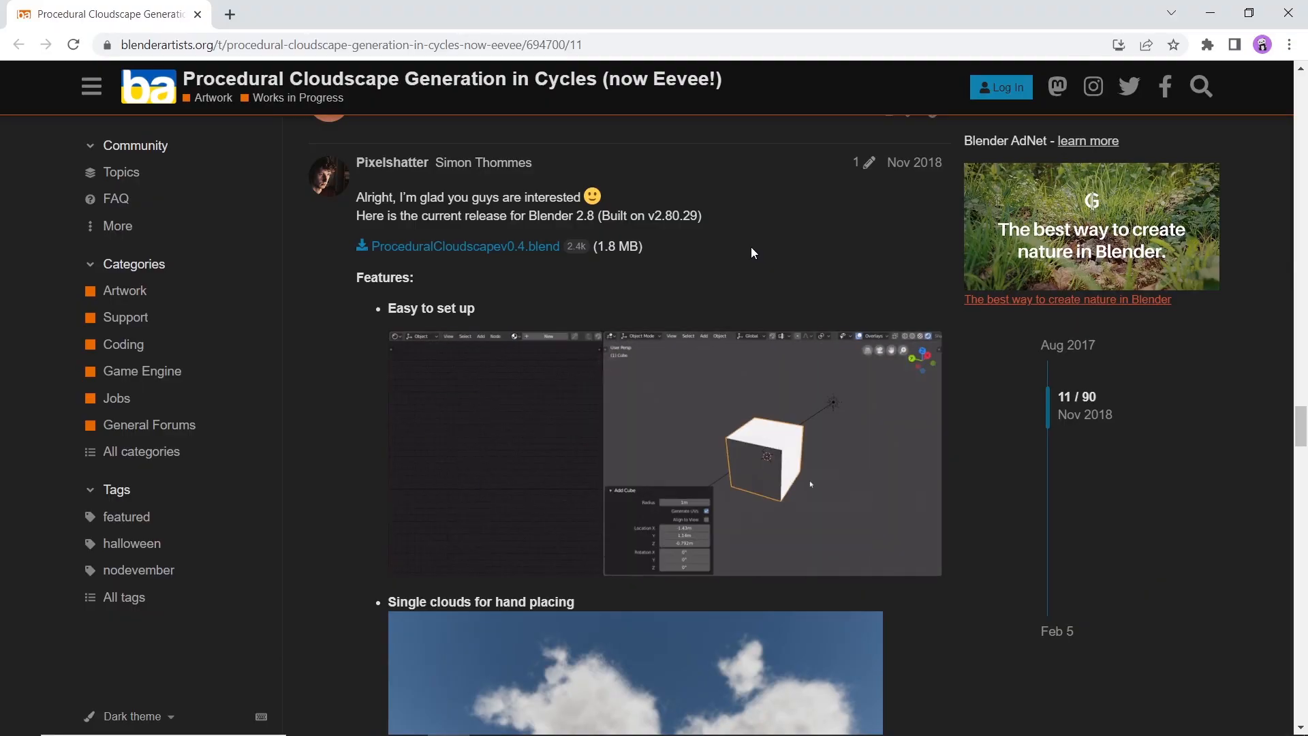
# Scroll the Procedural Cloudscape Generation thread down to its cloud example images.
pyautogui.scroll(-3)
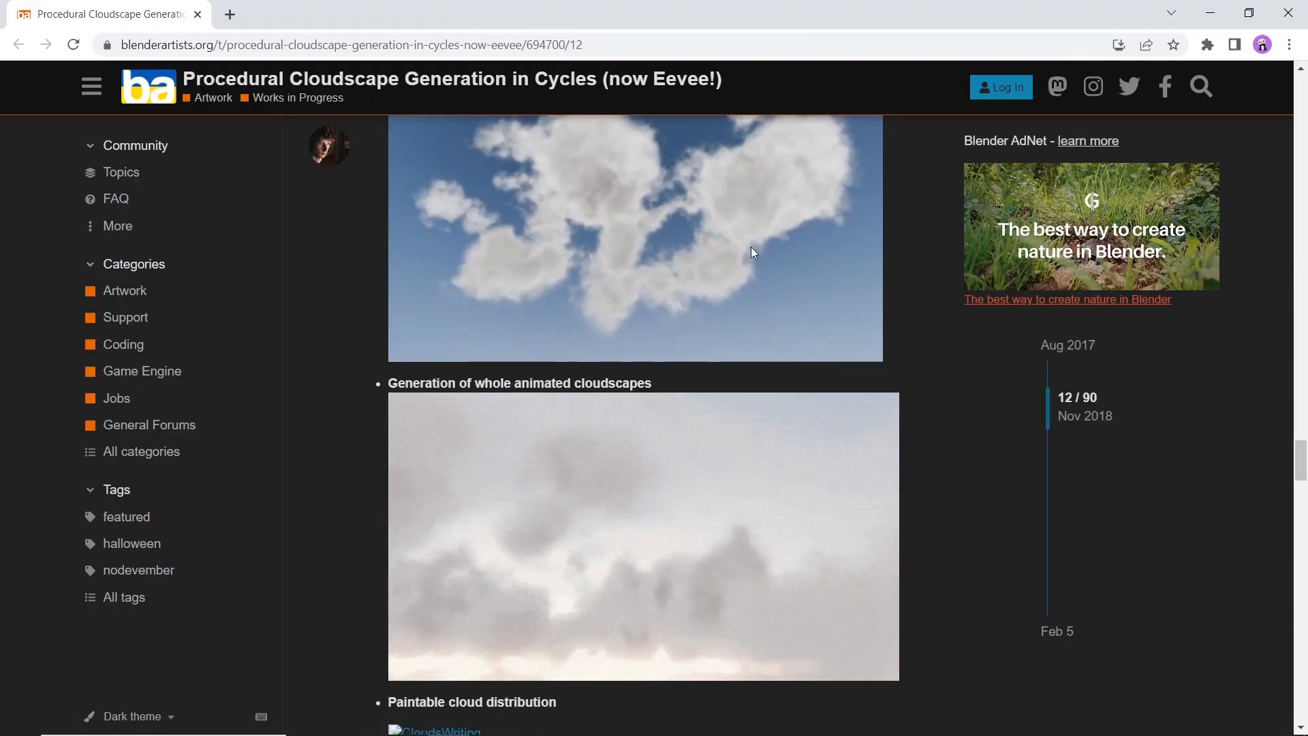